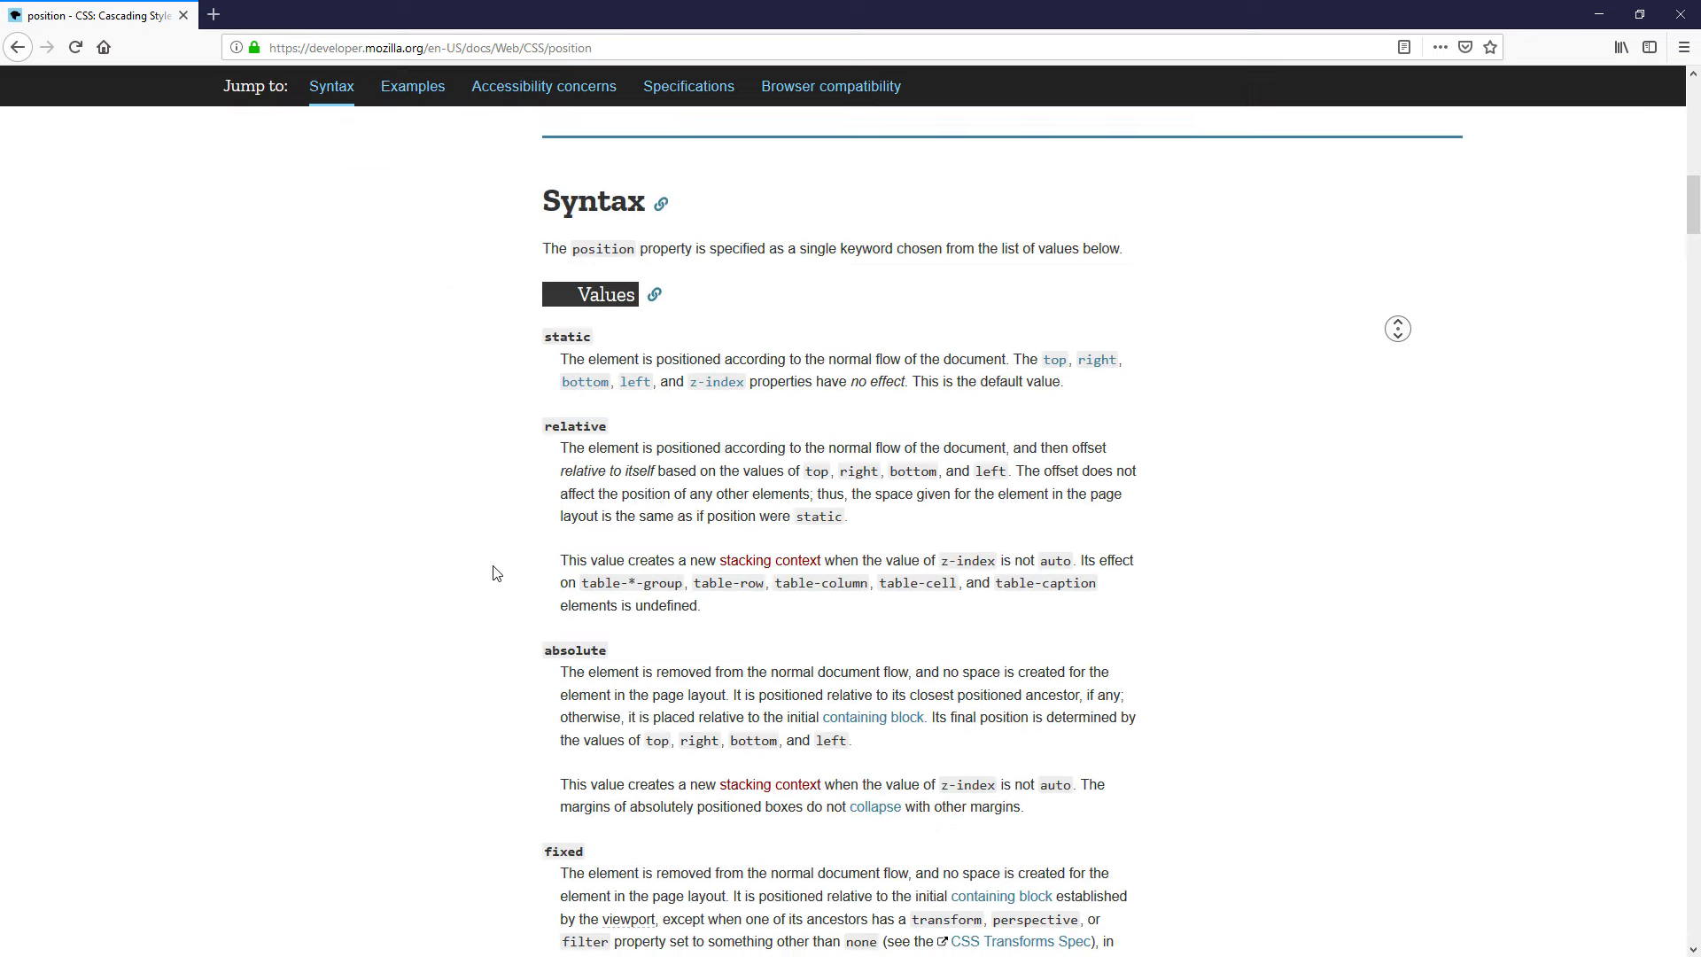
# Scroll the preview to the four nested boxes and select the box-1 class name.
pyautogui.scroll(-3)
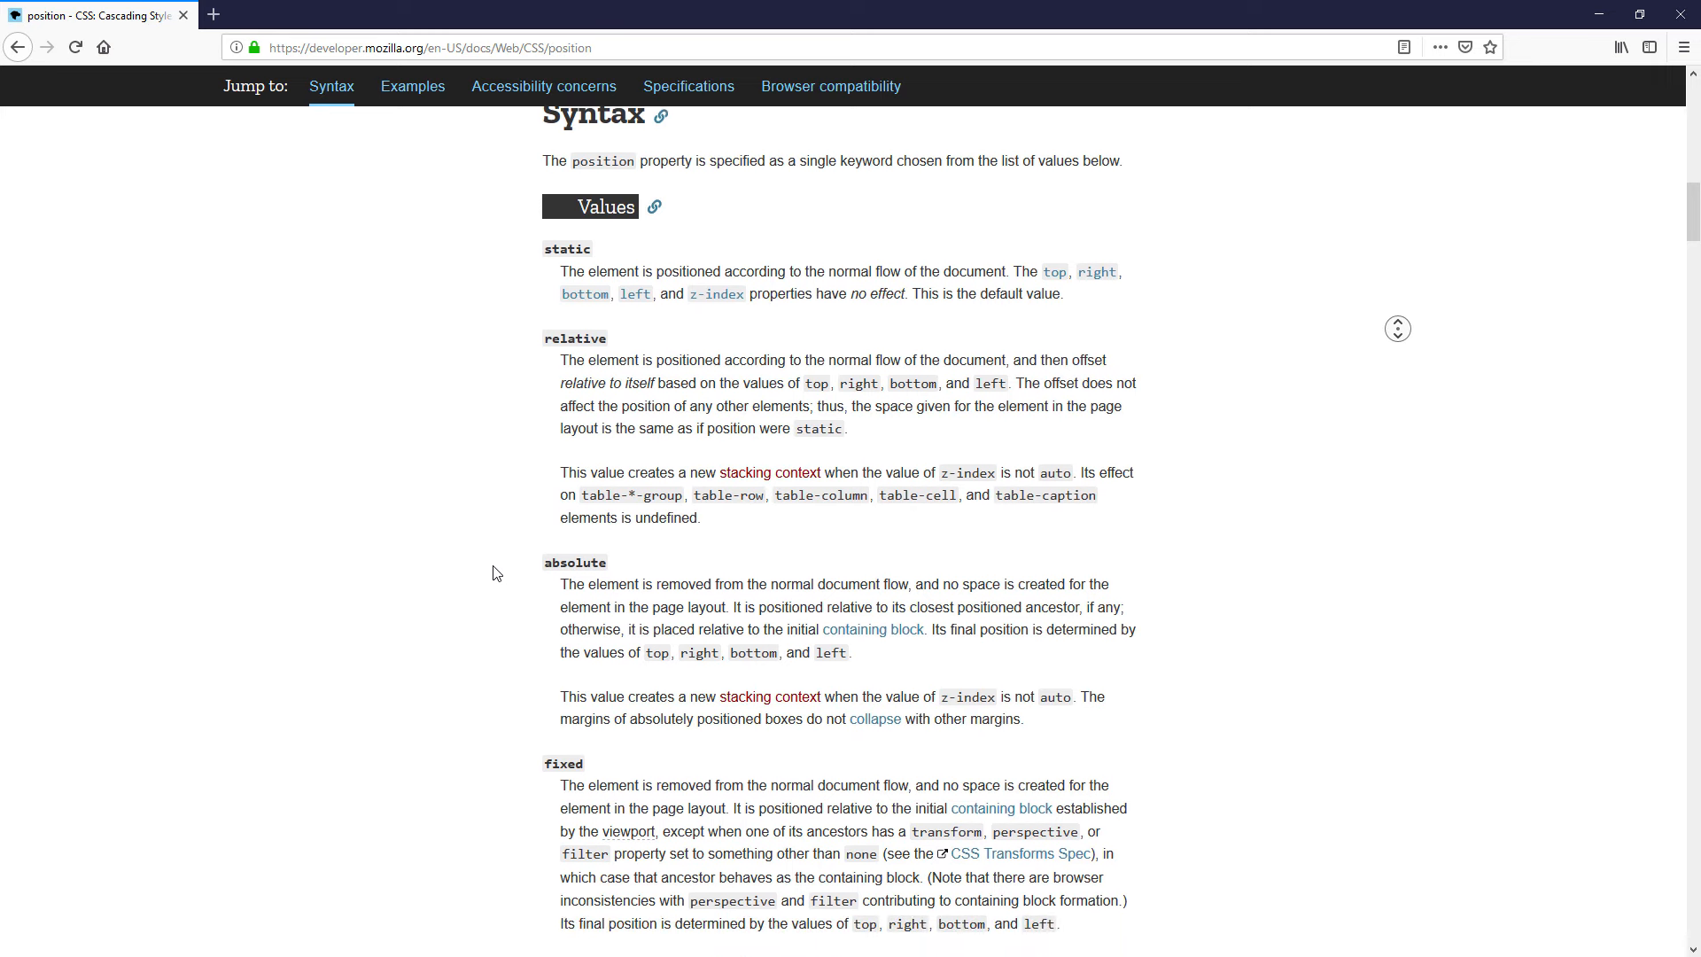
pyautogui.scroll(-3)
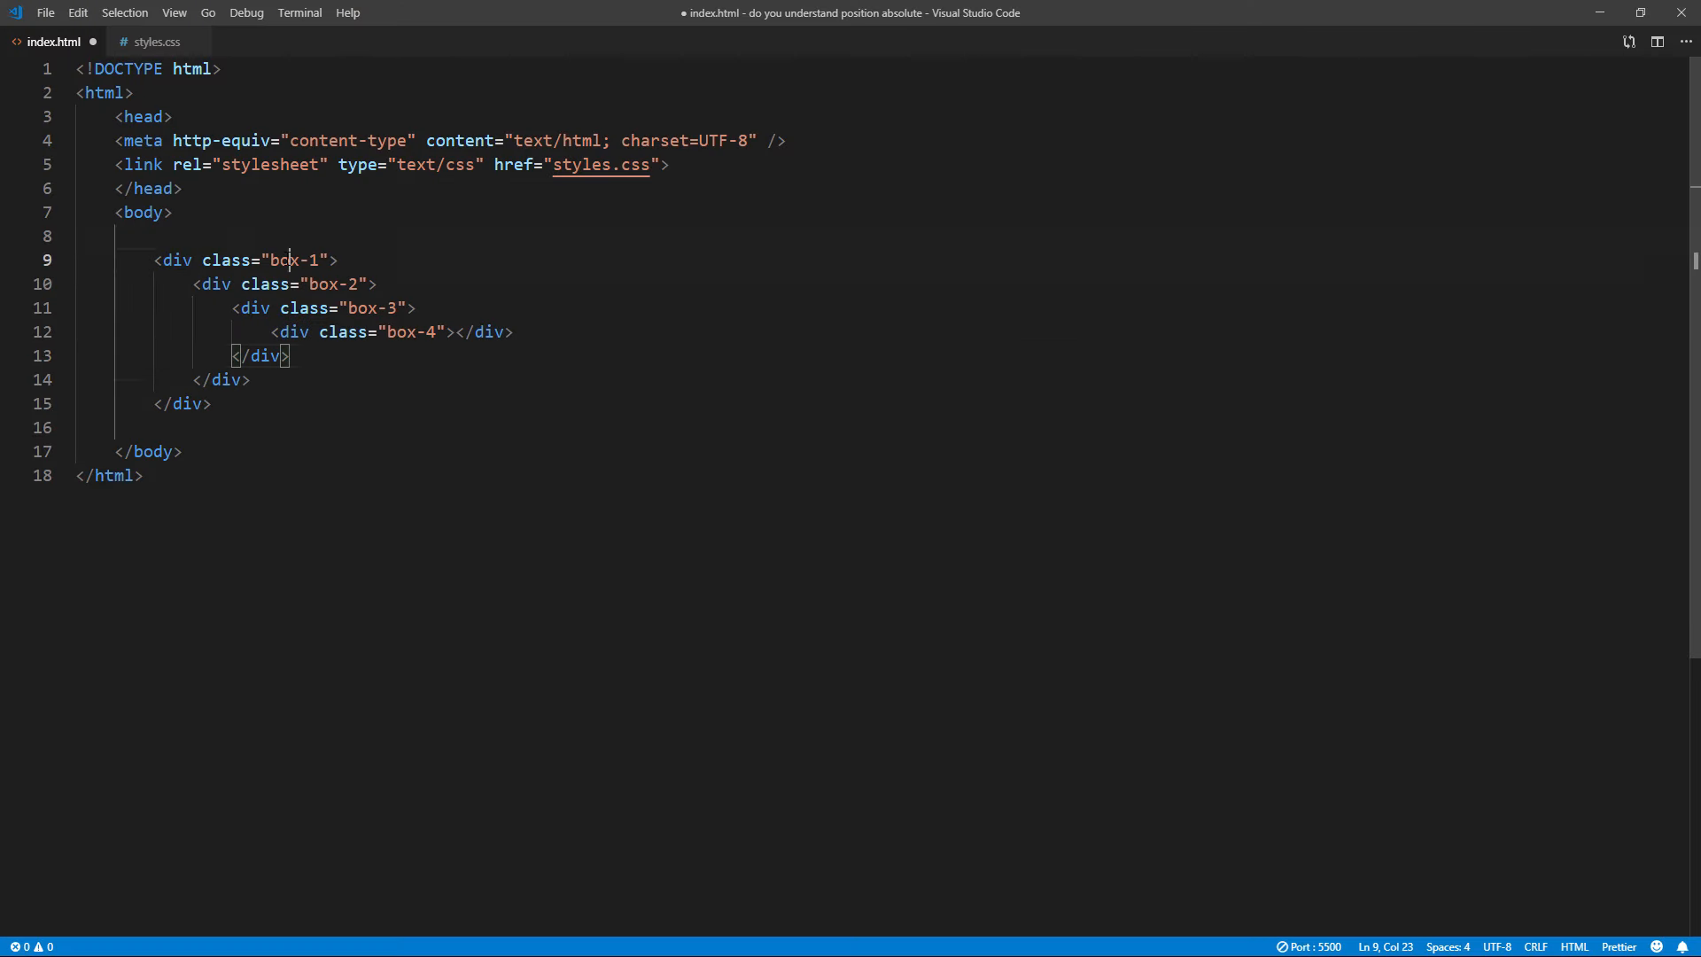
pyautogui.doubleClick(285, 260)
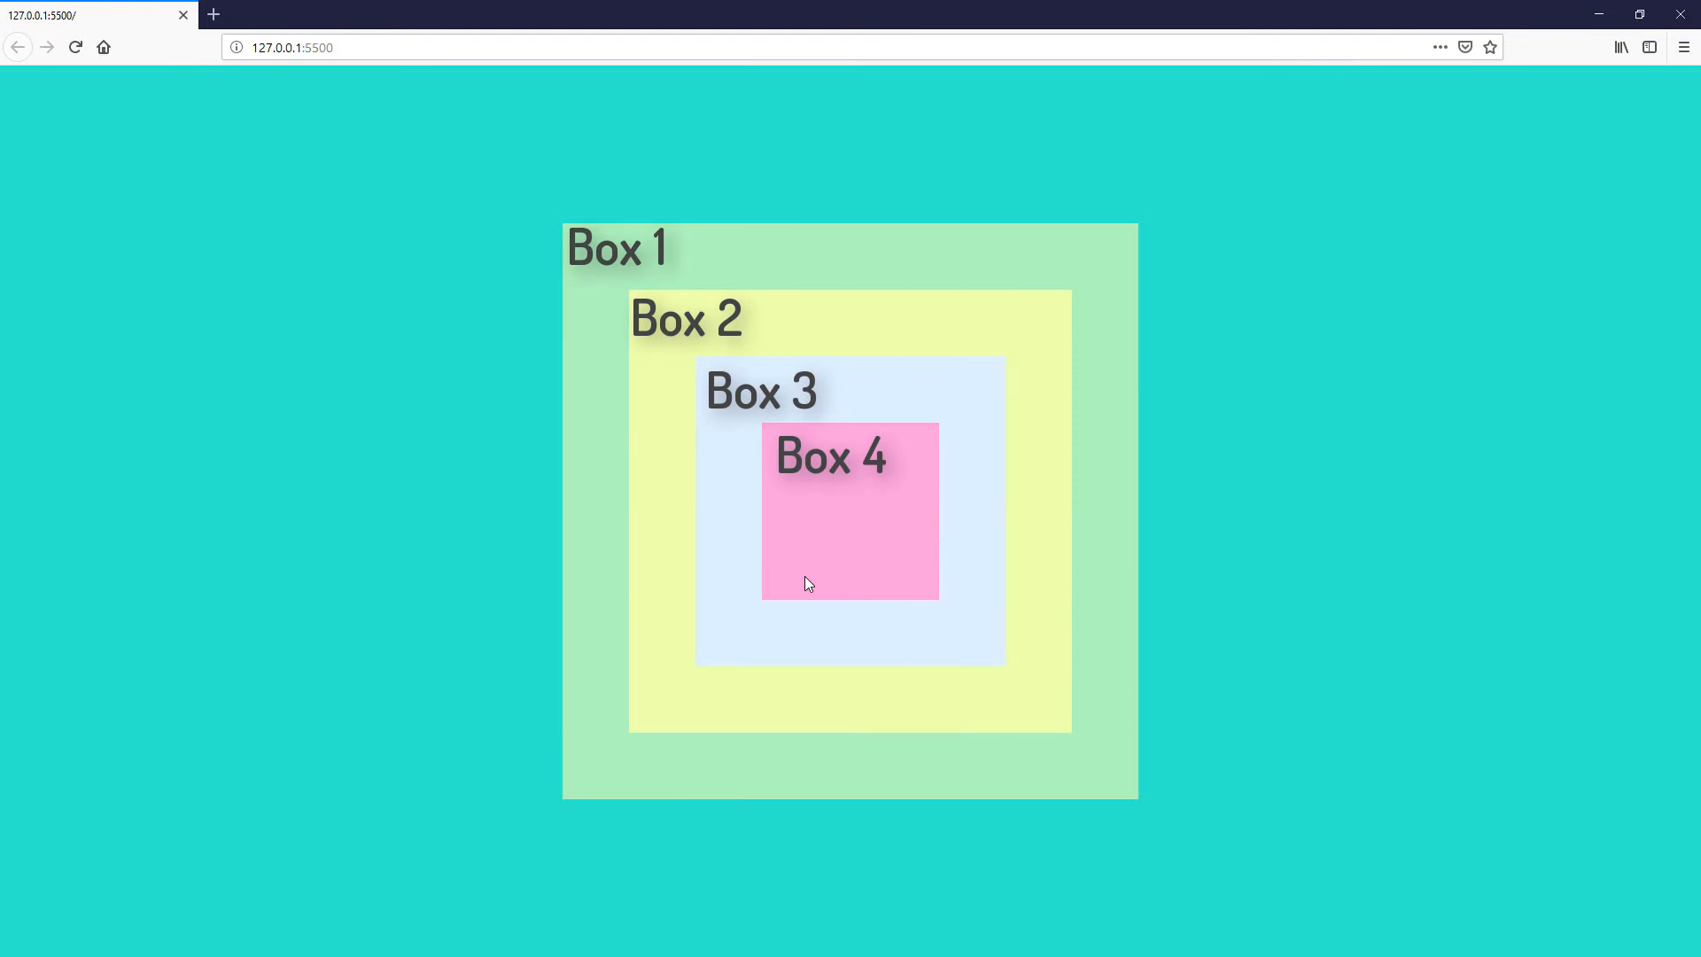
pyautogui.moveTo(828, 594)
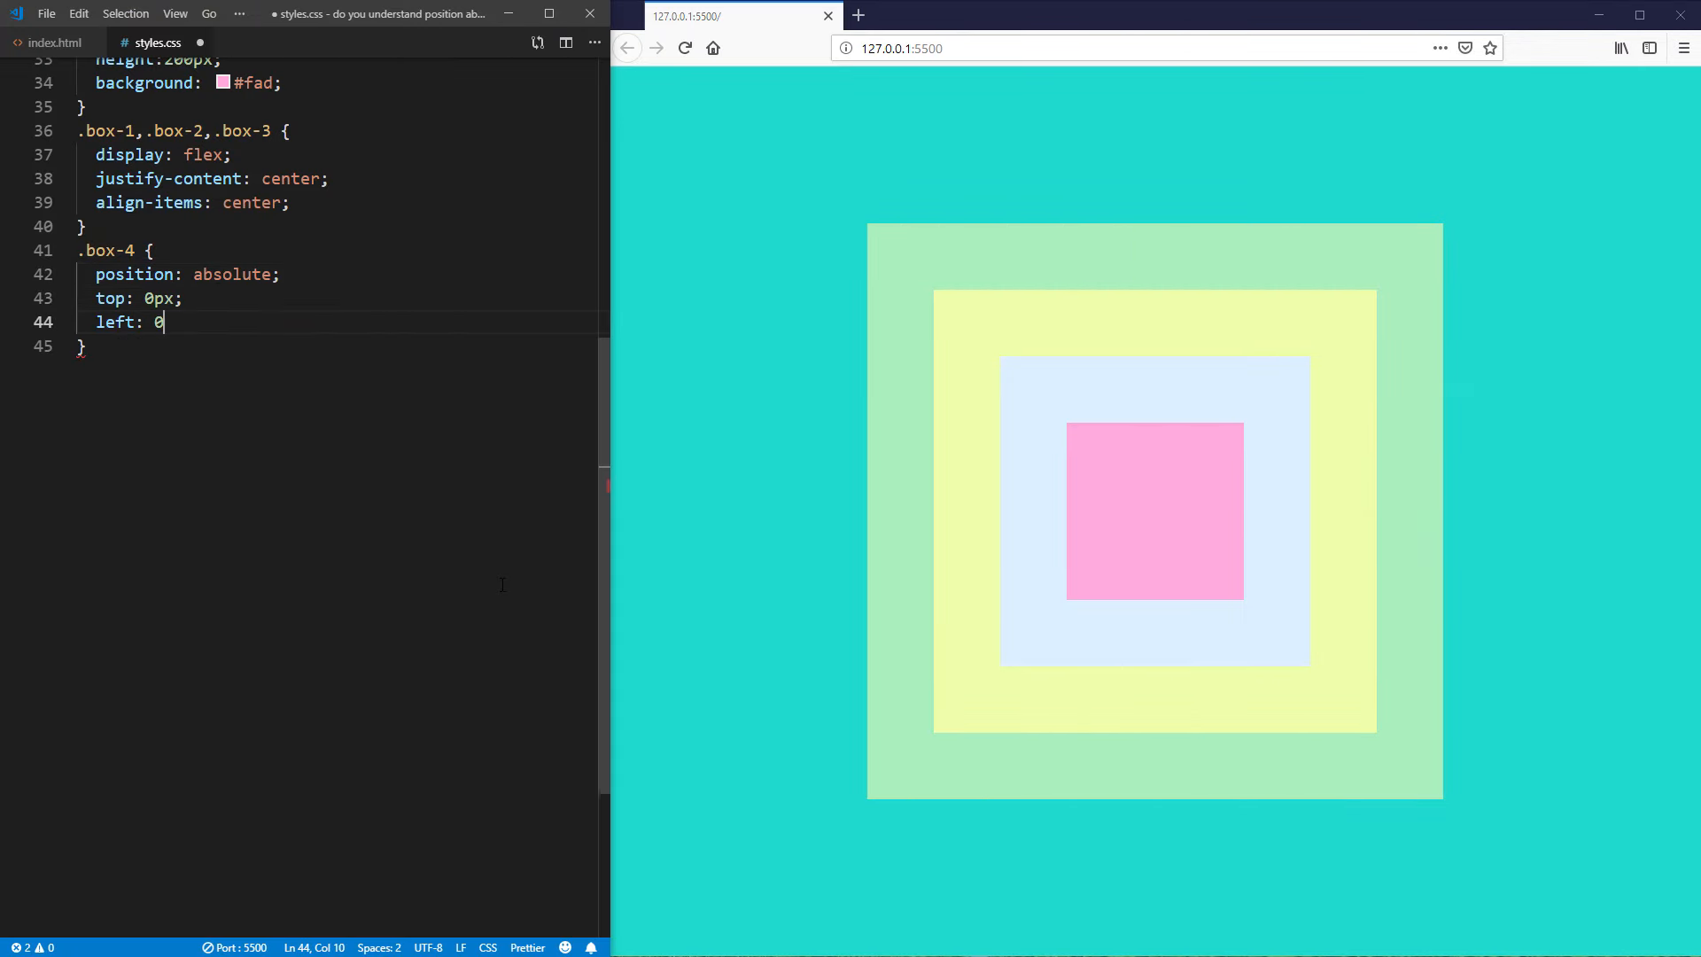
# Finish box-4's left: 0px value so the pink box jumps to the page's top-left corner.
pyautogui.write('px;')
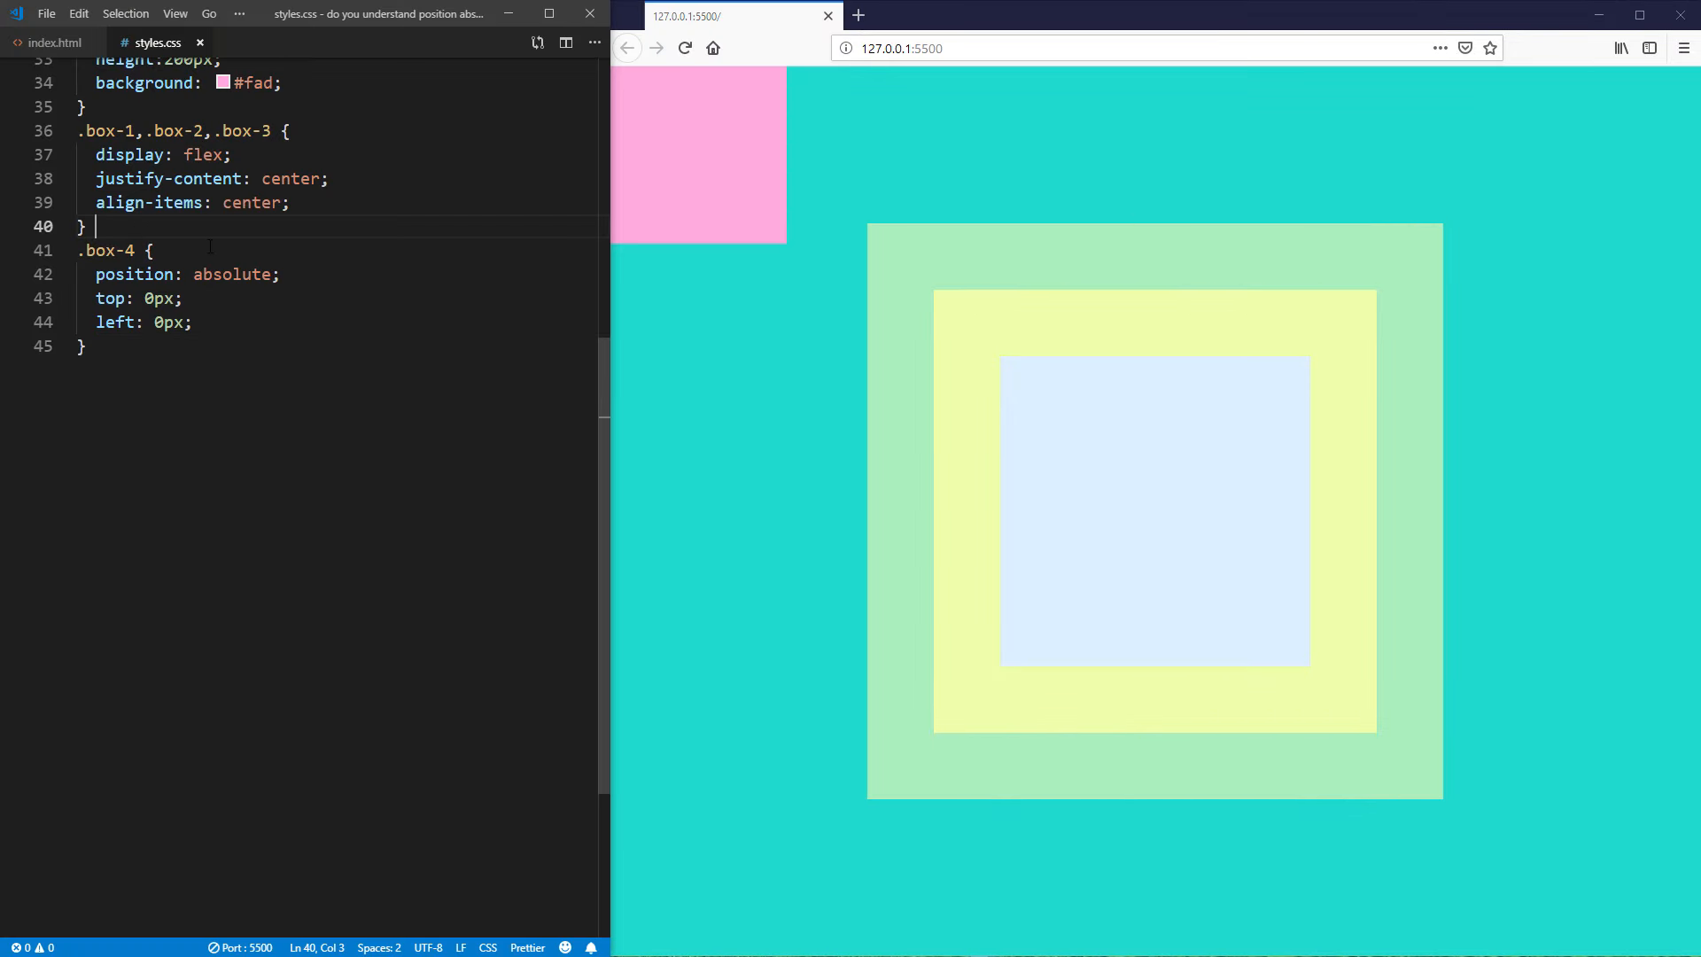
# Add a .box-2 rule with position: absolute and save the stylesheet.
pyautogui.write('.box-2 {')
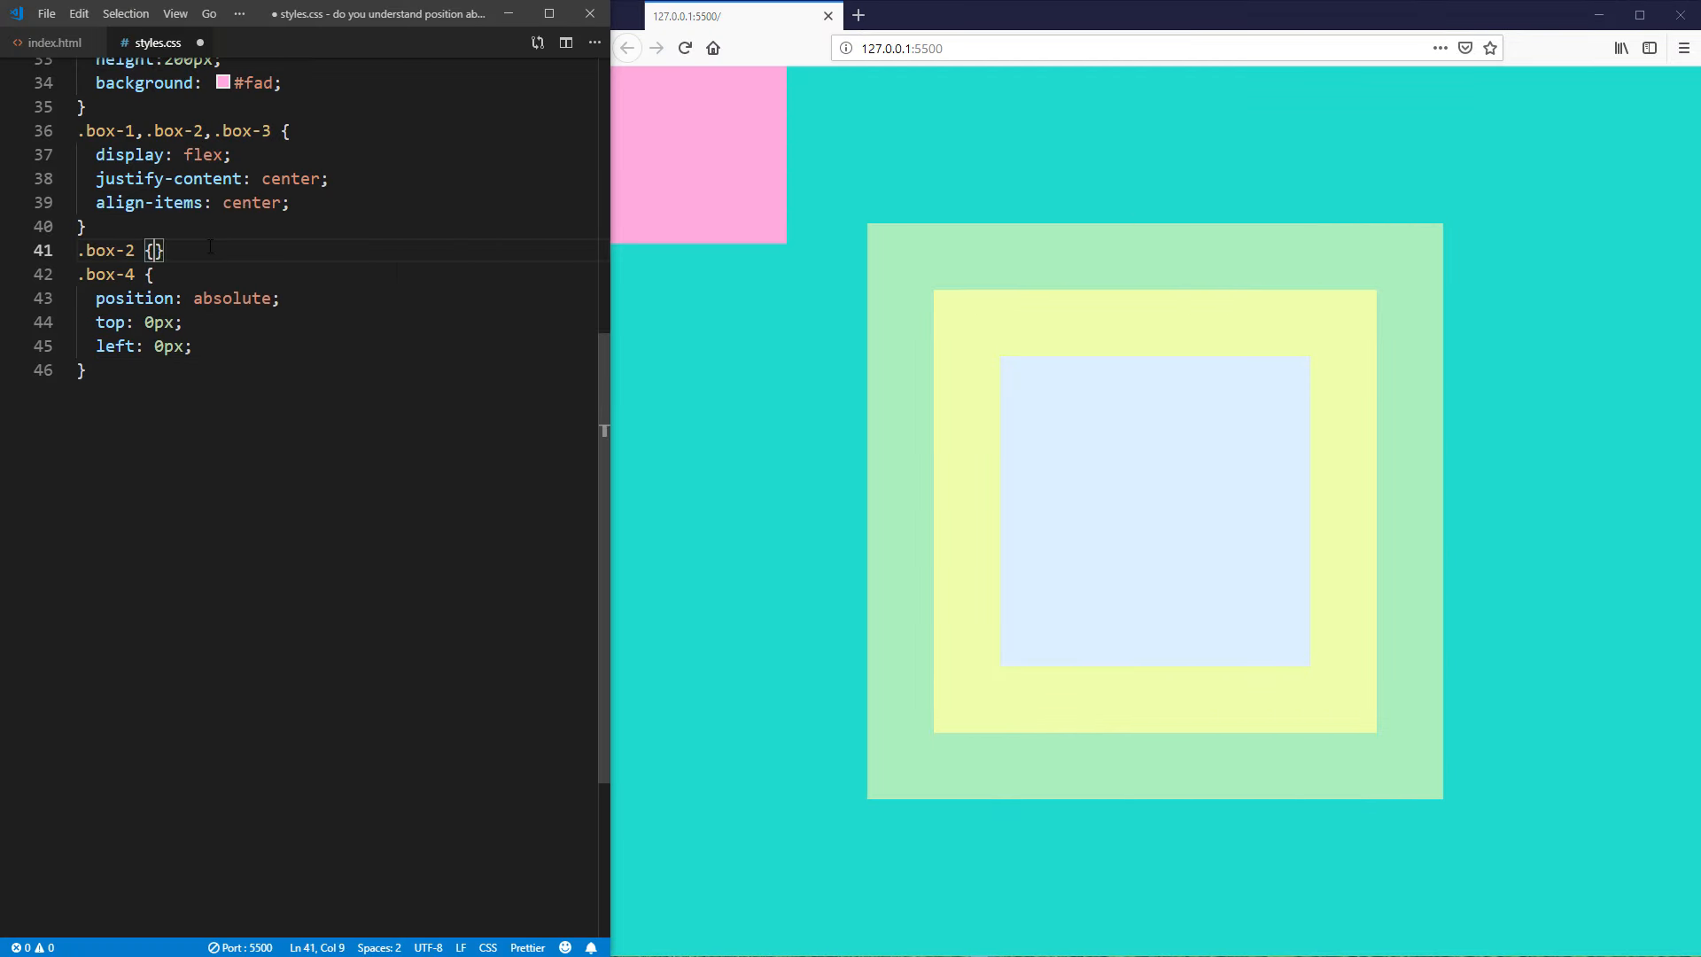
pyautogui.write('position: absolute;')
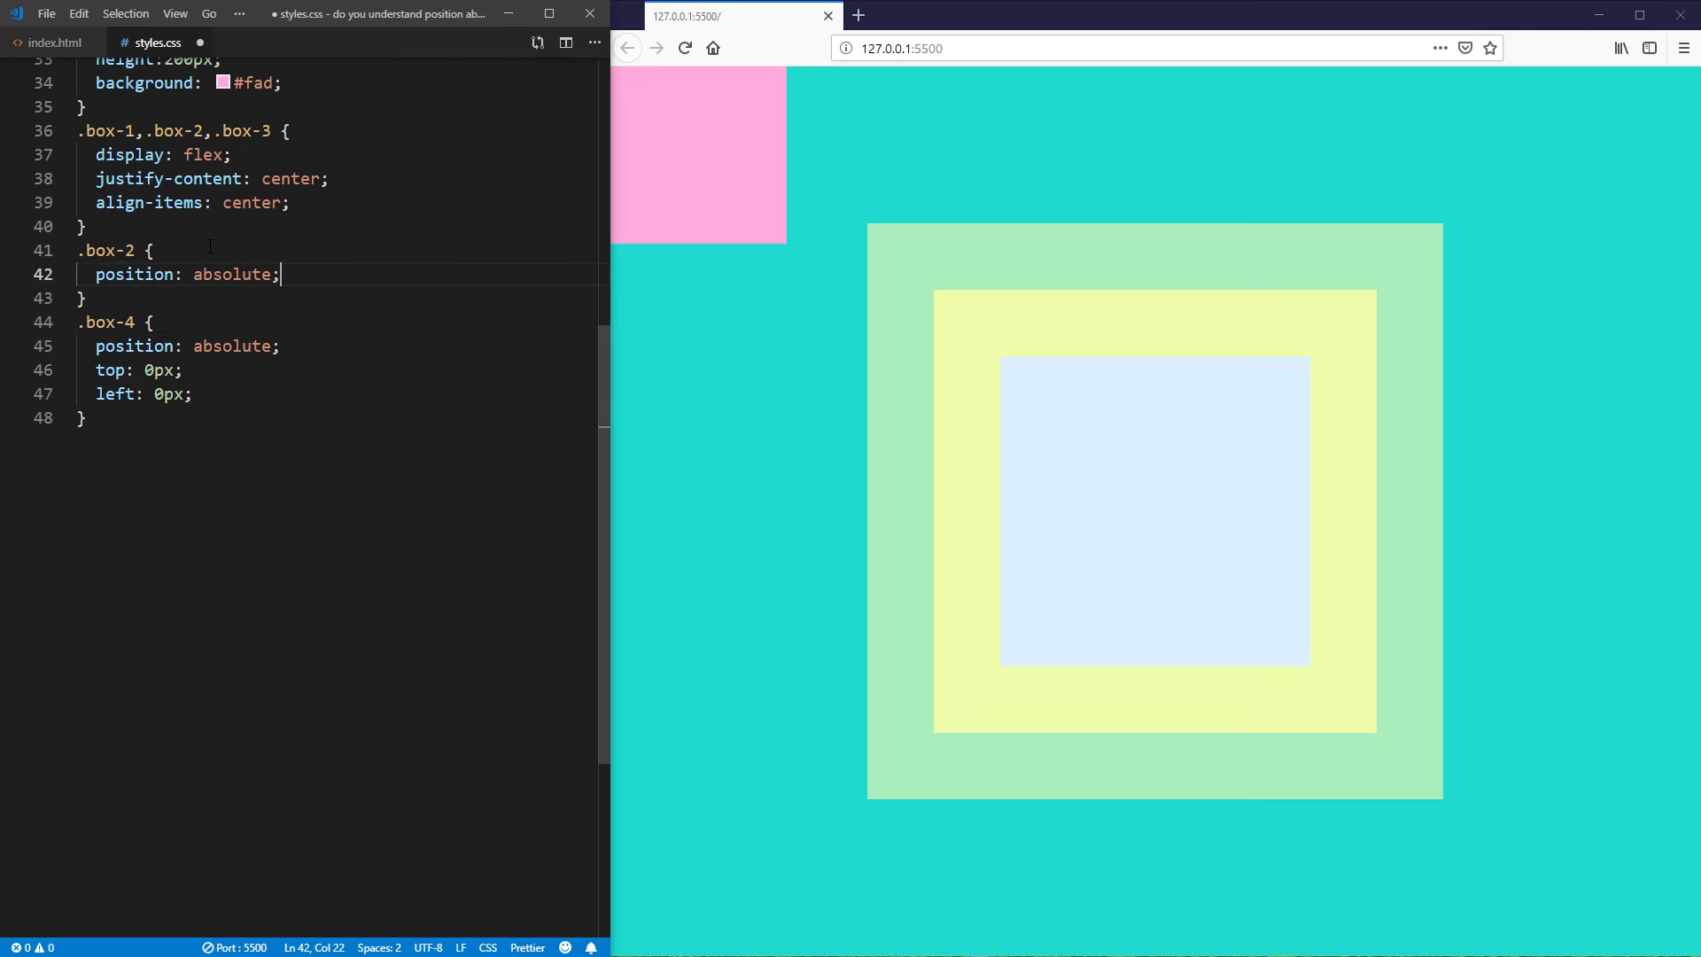
pyautogui.press('ctrl+s')
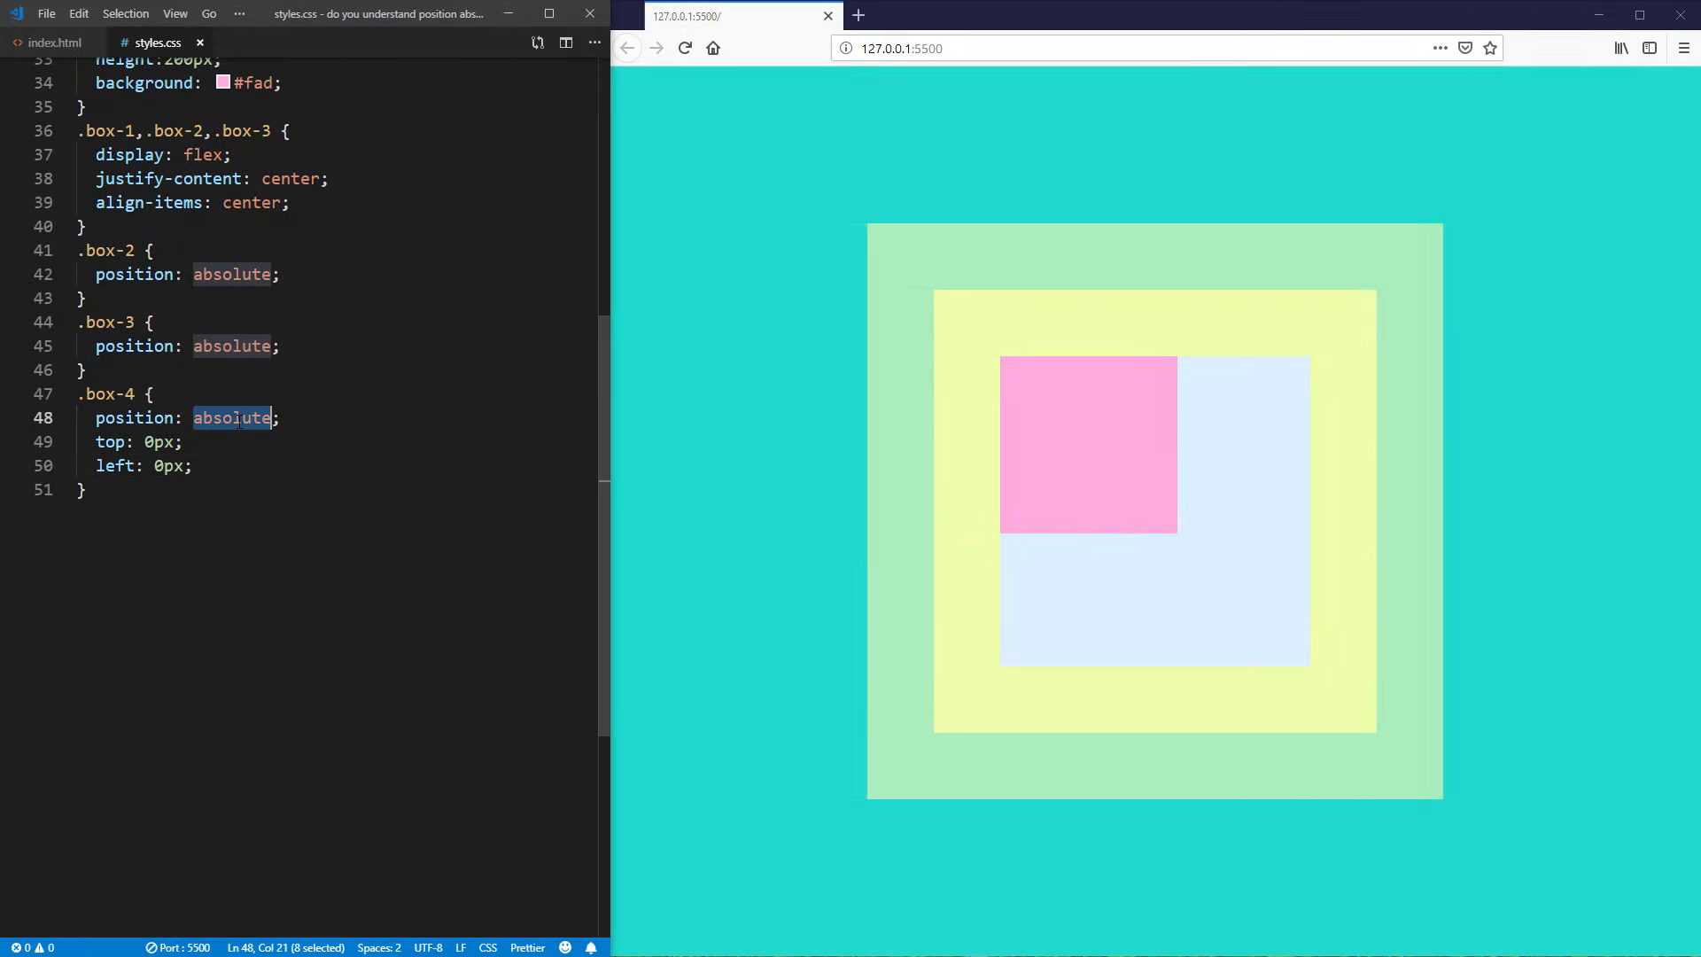
# Change box-4's position to relative, offset 50px top and left, and save.
pyautogui.write('relative')
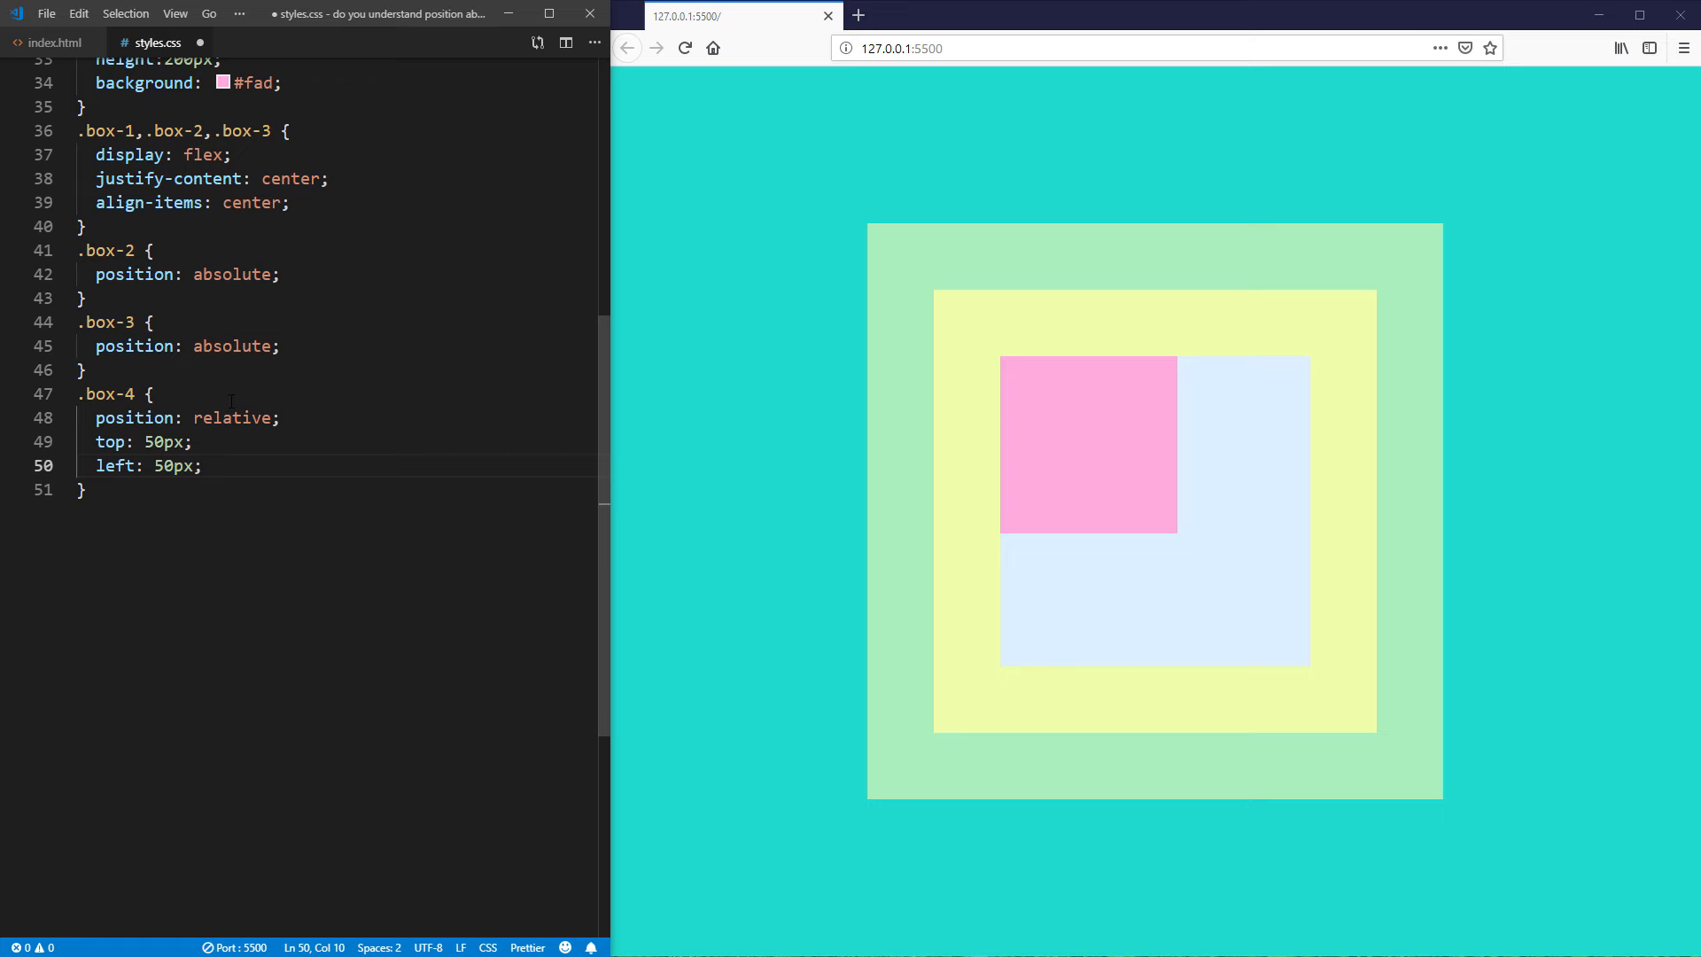
pyautogui.press('ctrl+s')
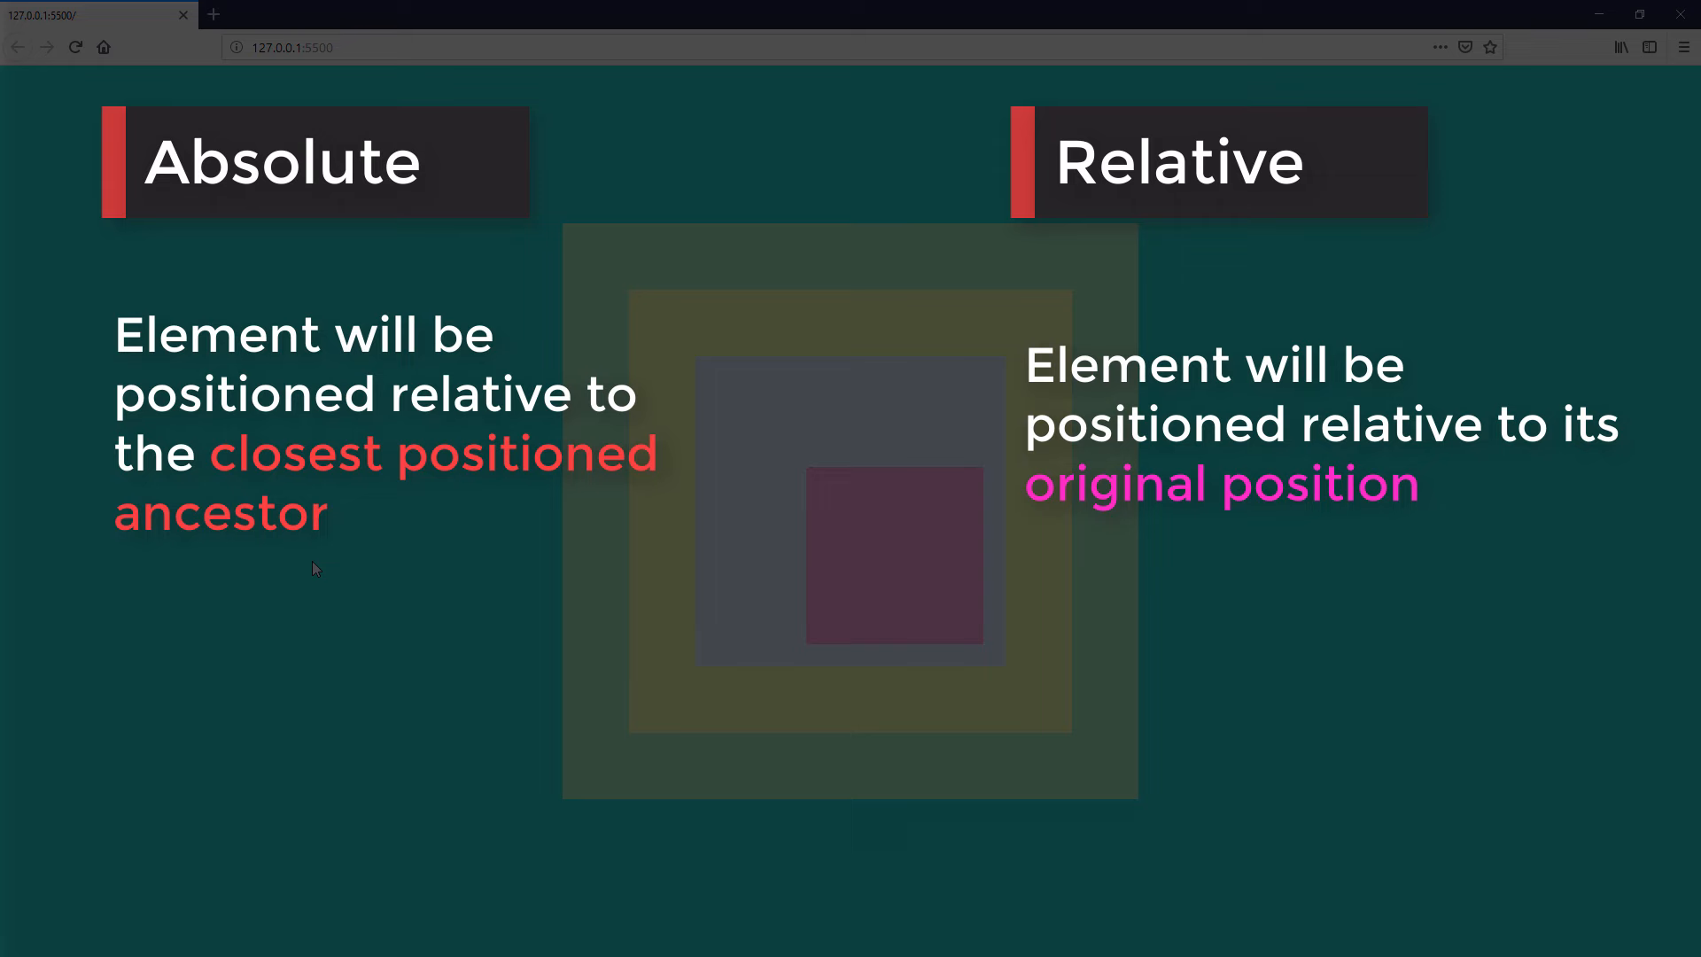
pyautogui.press('alt+tab')
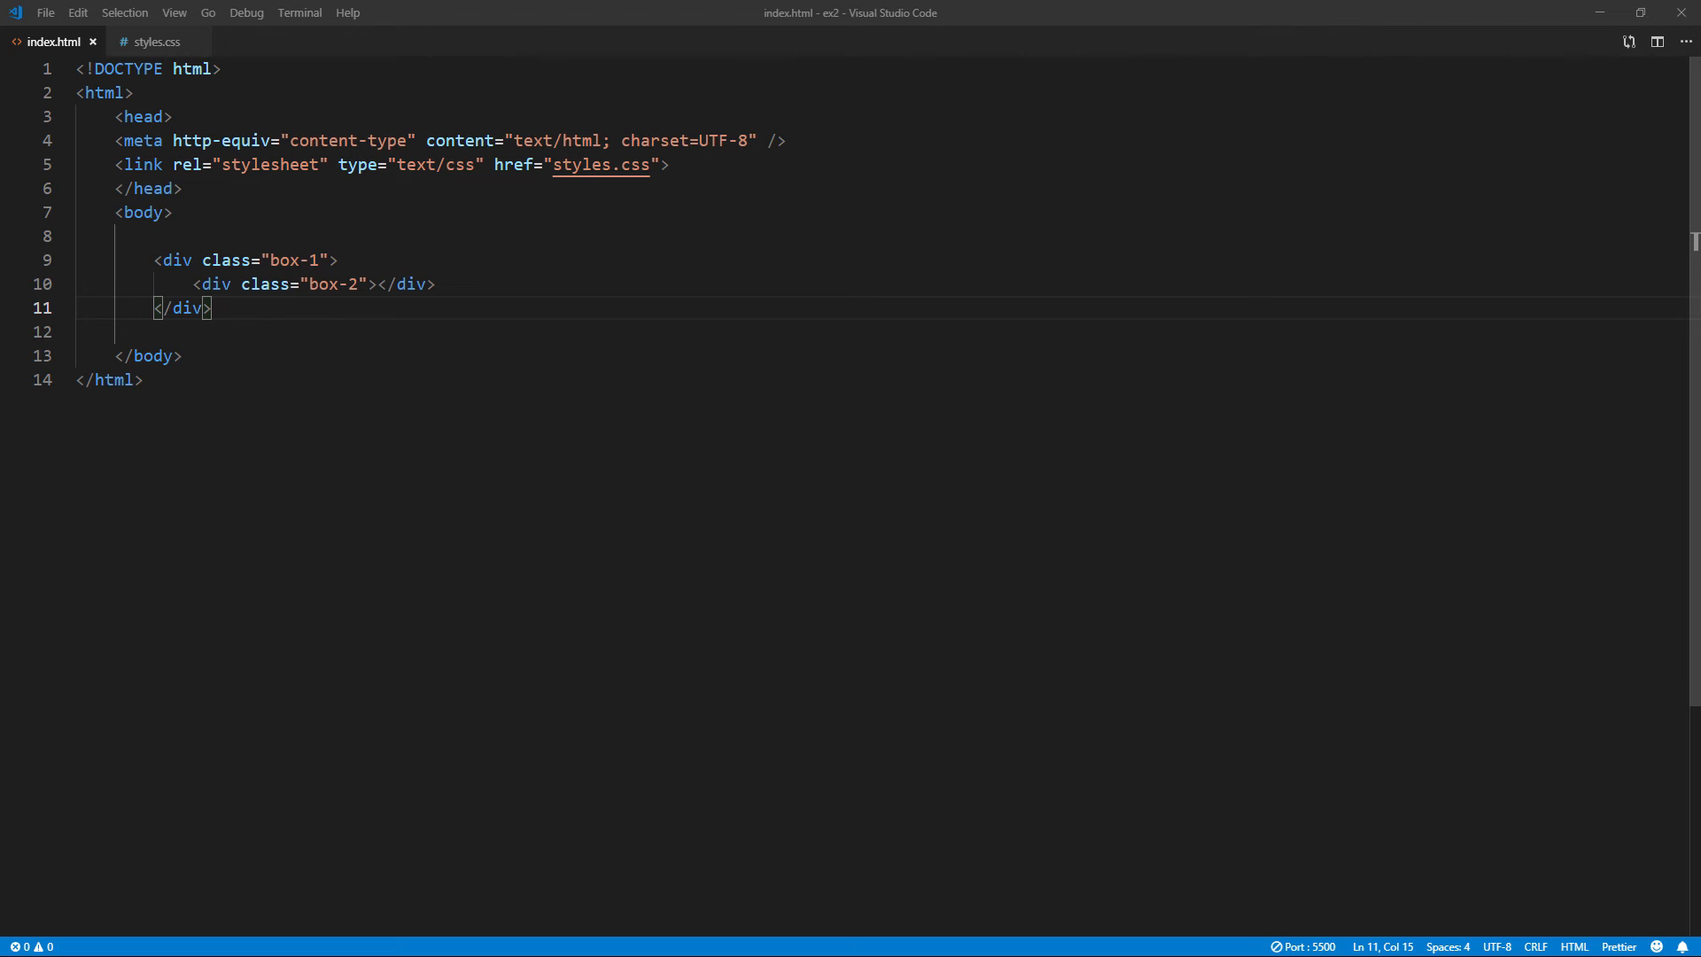
pyautogui.moveTo(5, 640)
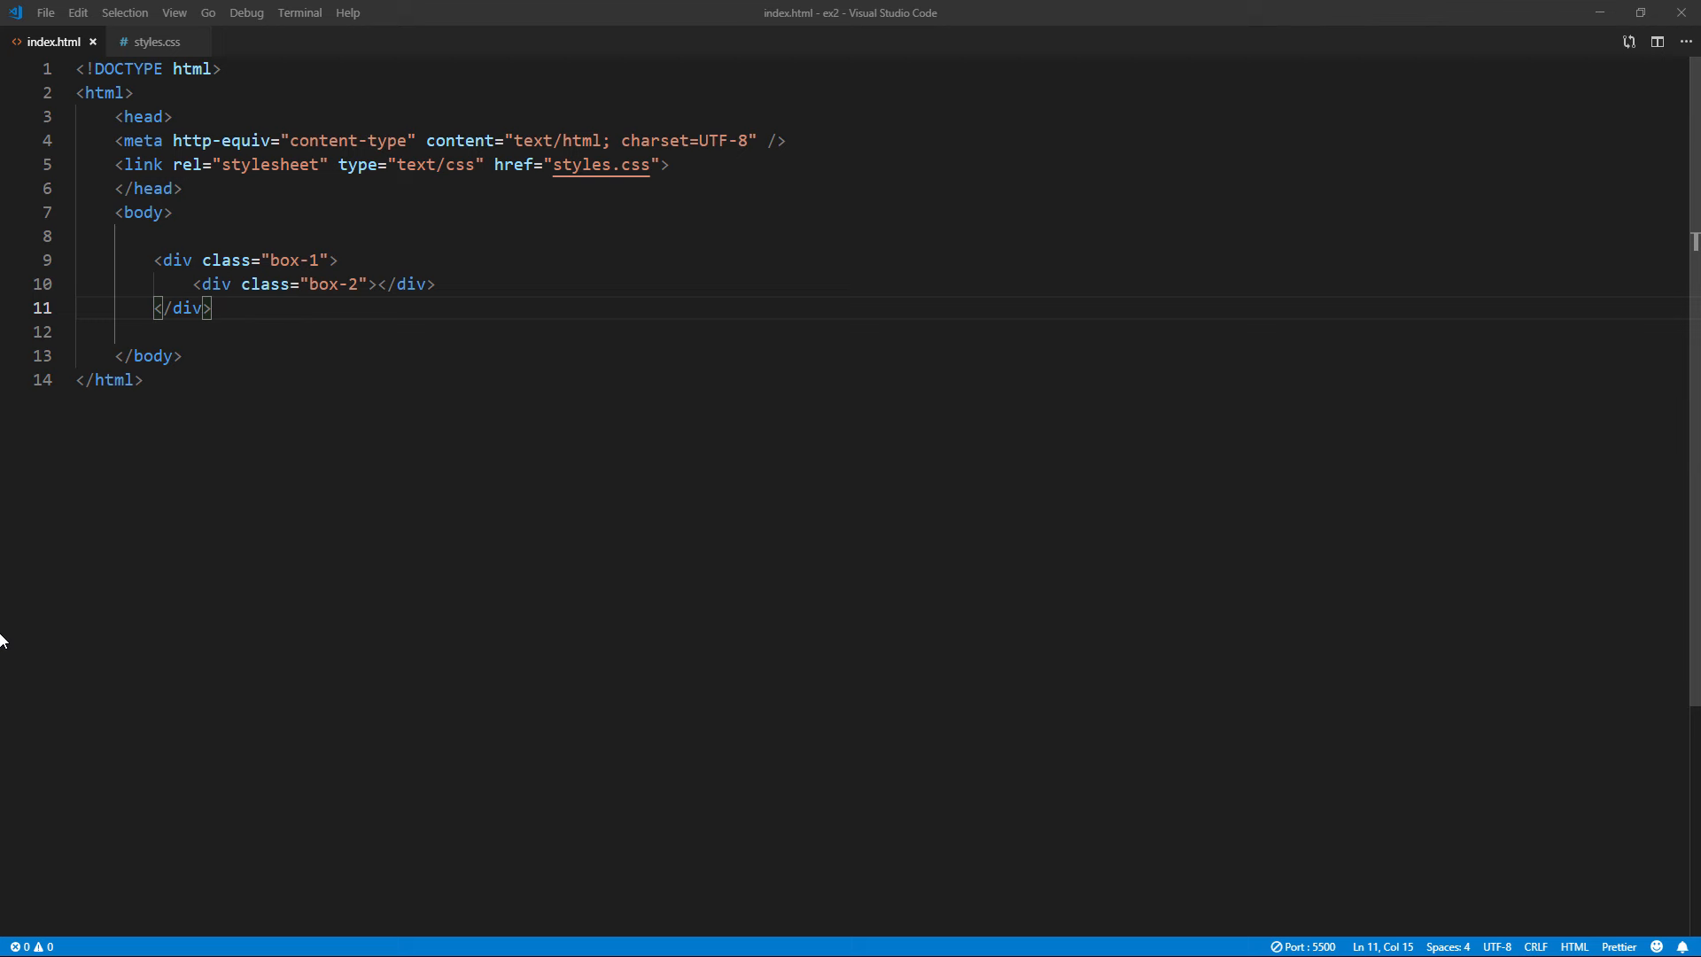
# Select the nested box-1/box-2 div markup in ex2's index.html, then deselect it.
pyautogui.moveTo(154, 261); pyautogui.dragTo(211, 307)
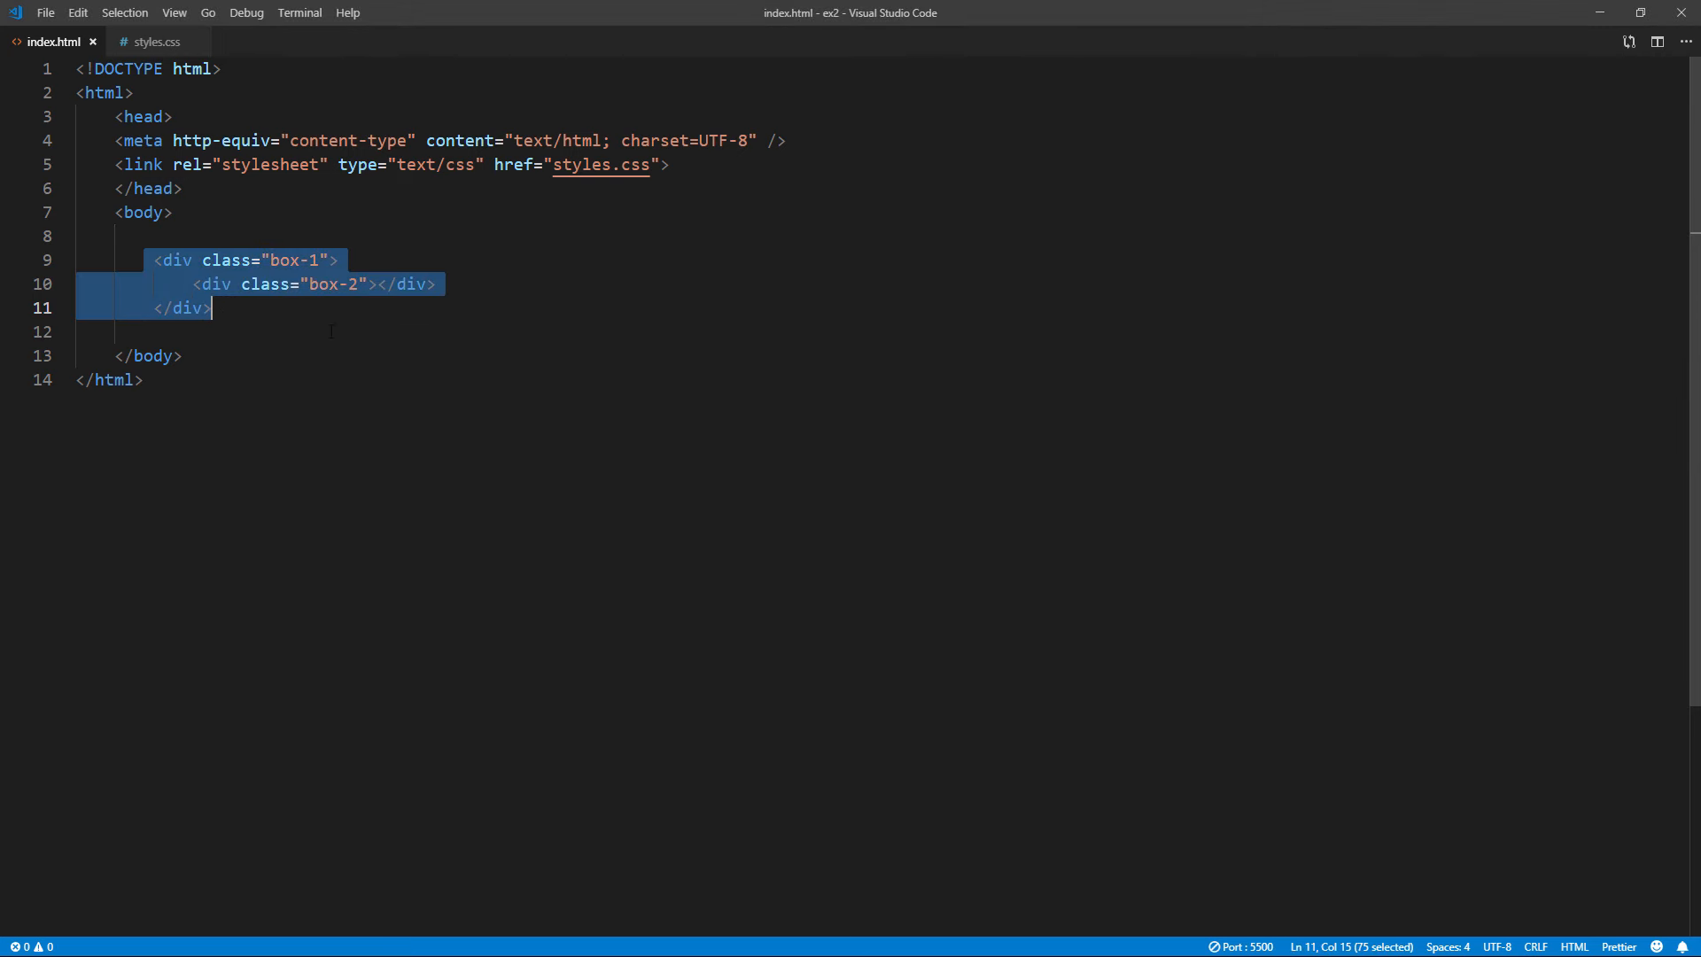
pyautogui.click(158, 41)
pyautogui.write('left:30px')
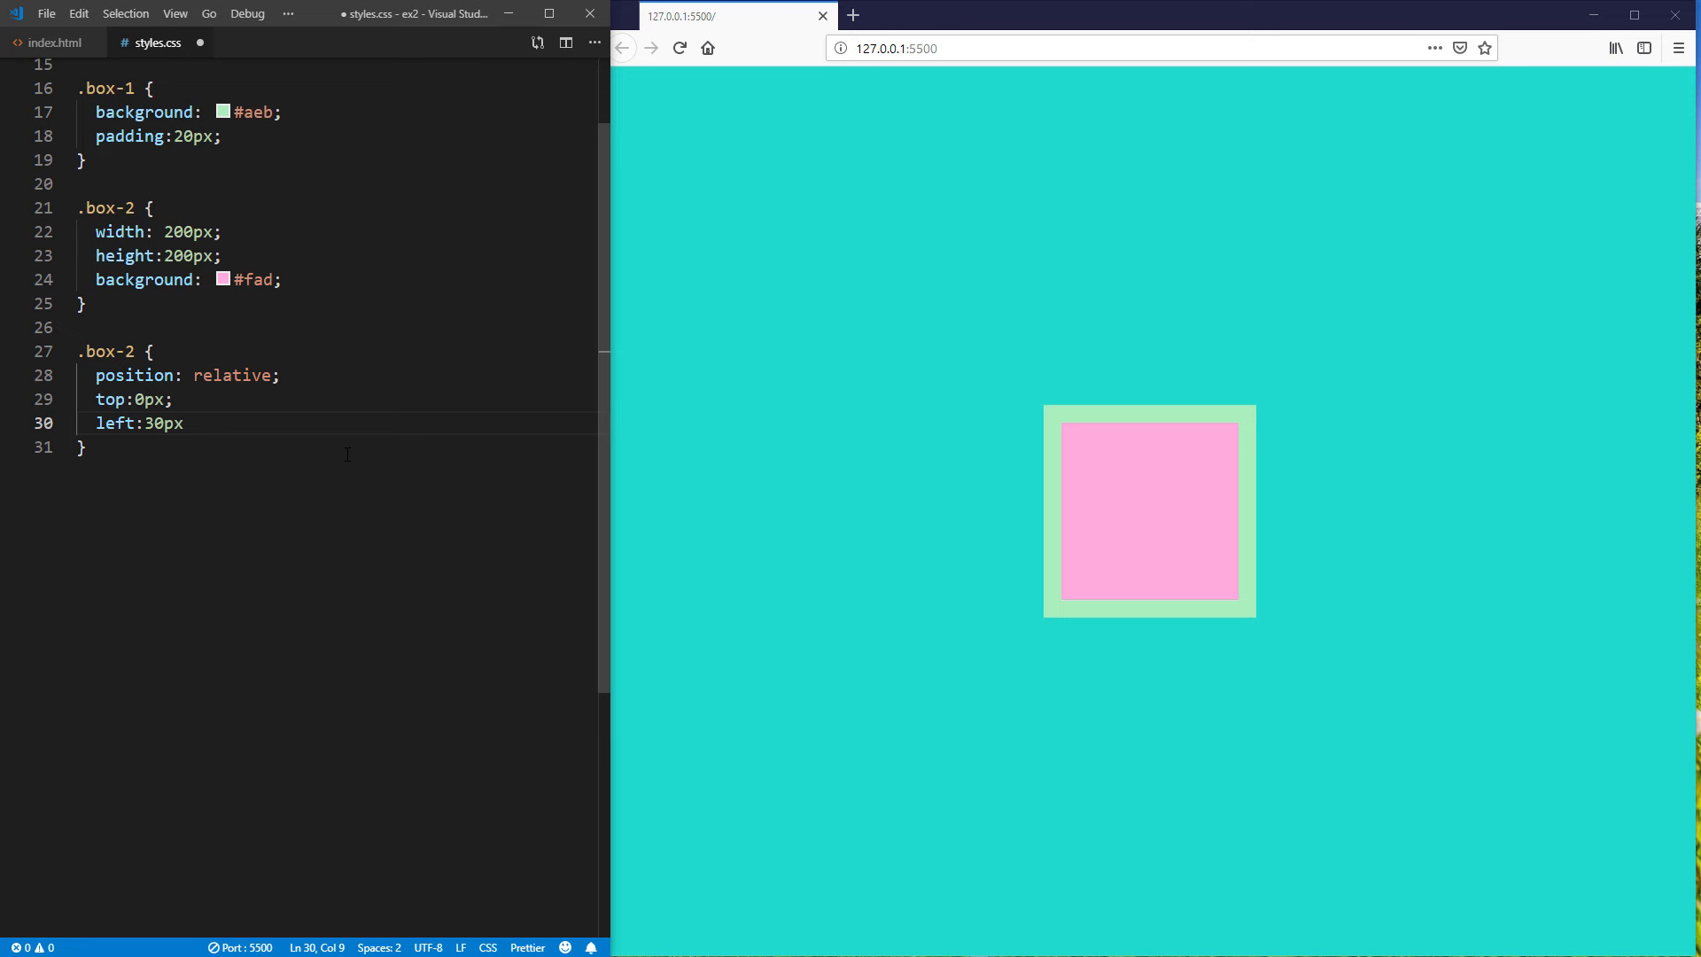
# Save box-2's relative rule (top 0px, left 30px) and begin retyping its position as absolute.
pyautogui.press('ctrl+s')
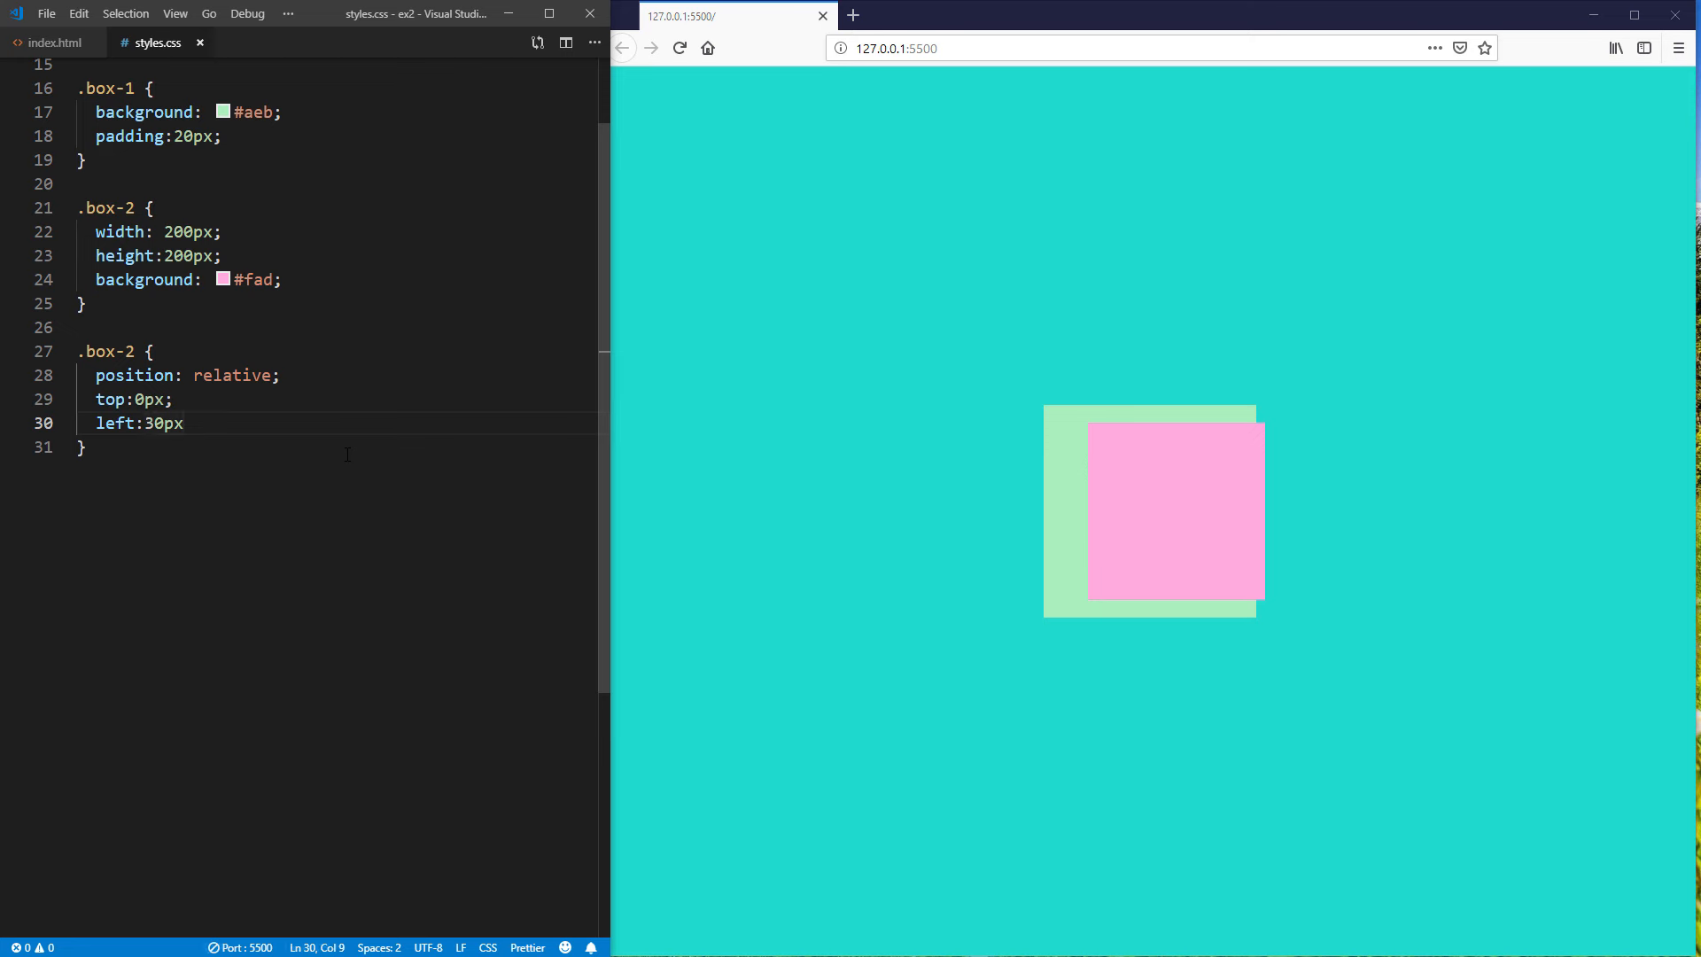
pyautogui.write('absolu')
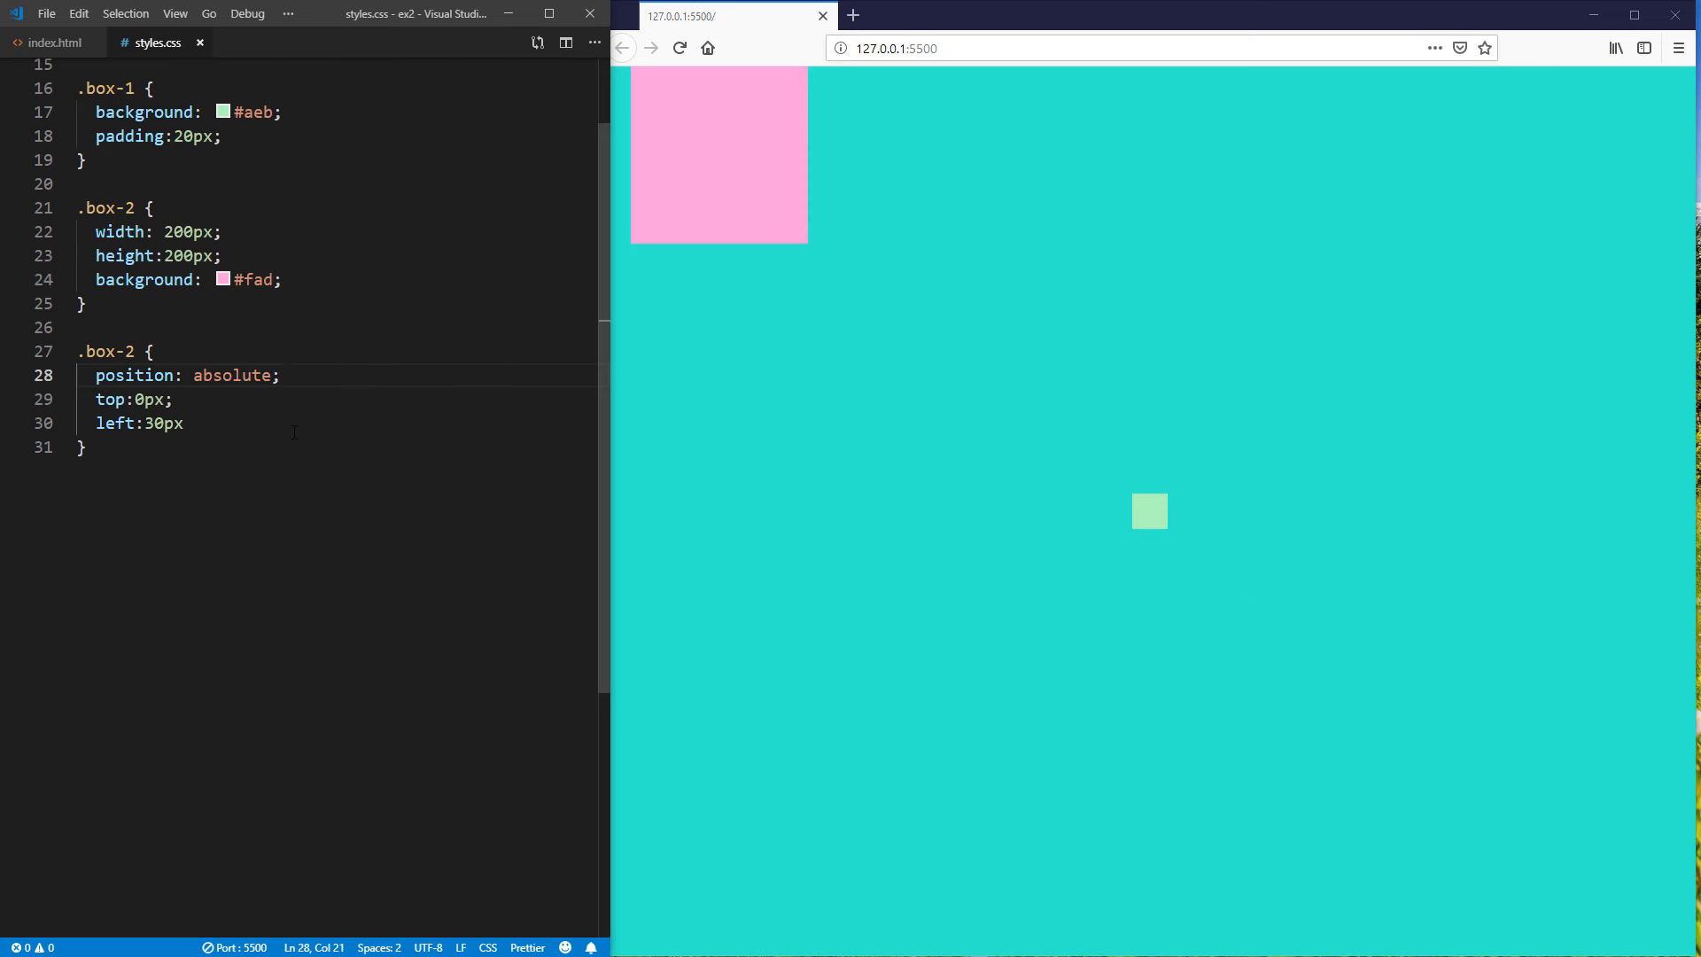
# Switch to Firefox to see box-2 absolute and box-1 collapsed to its padding.
pyautogui.click(1635, 16)
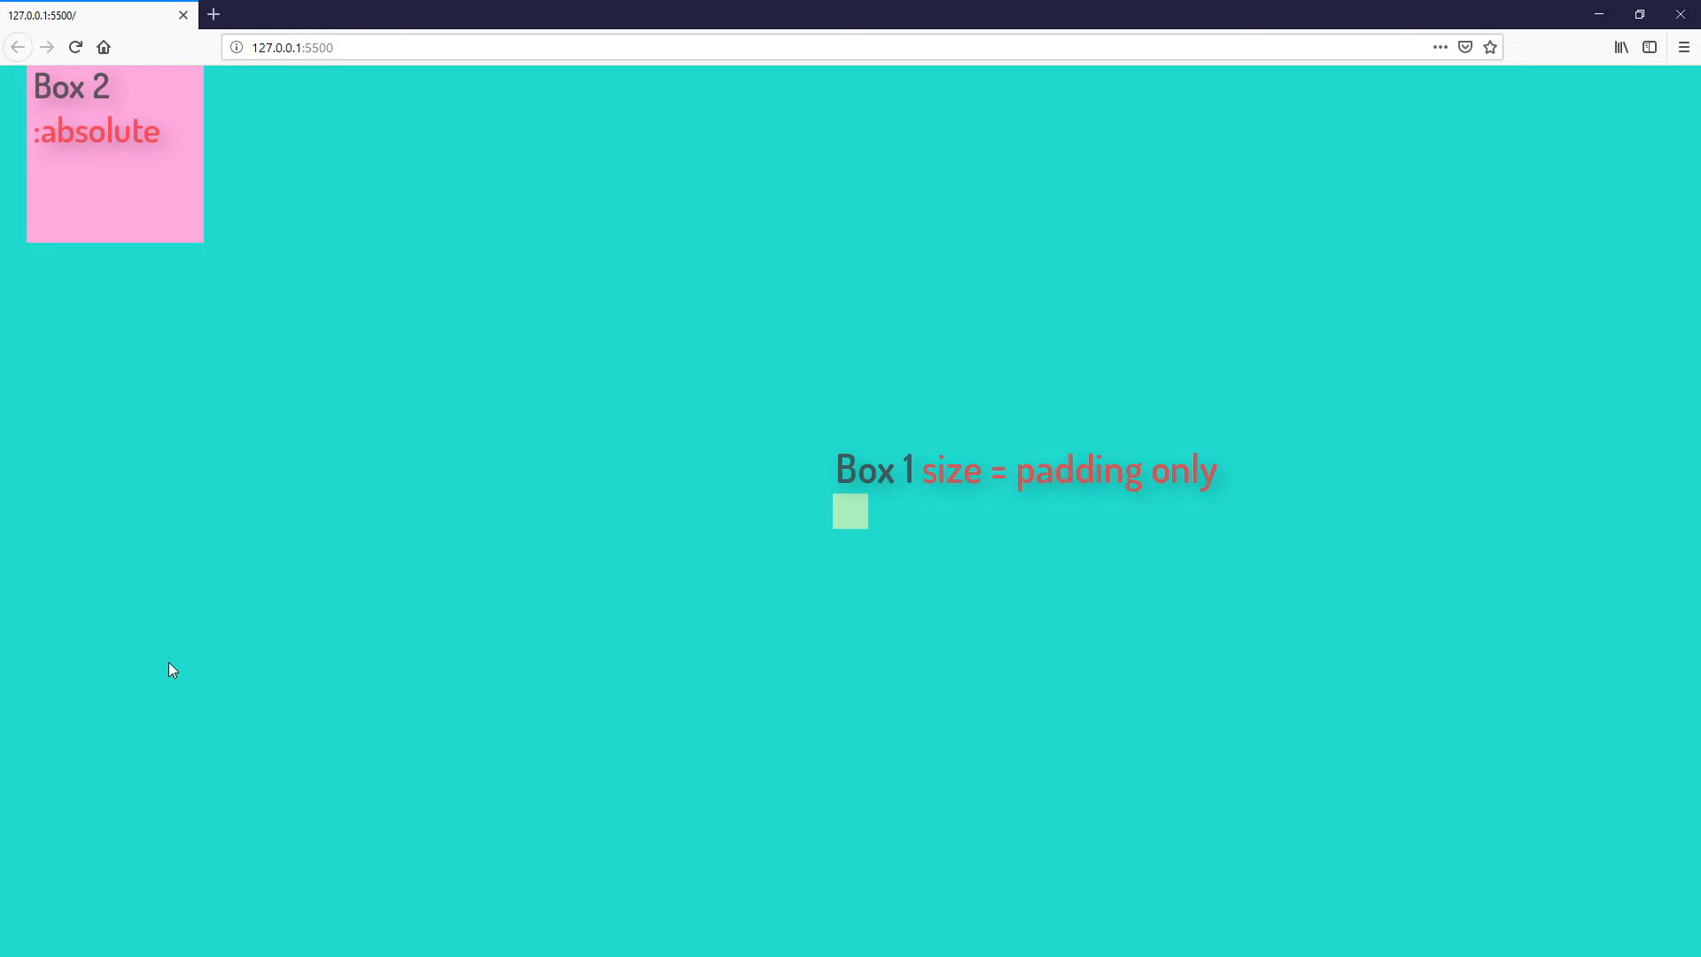